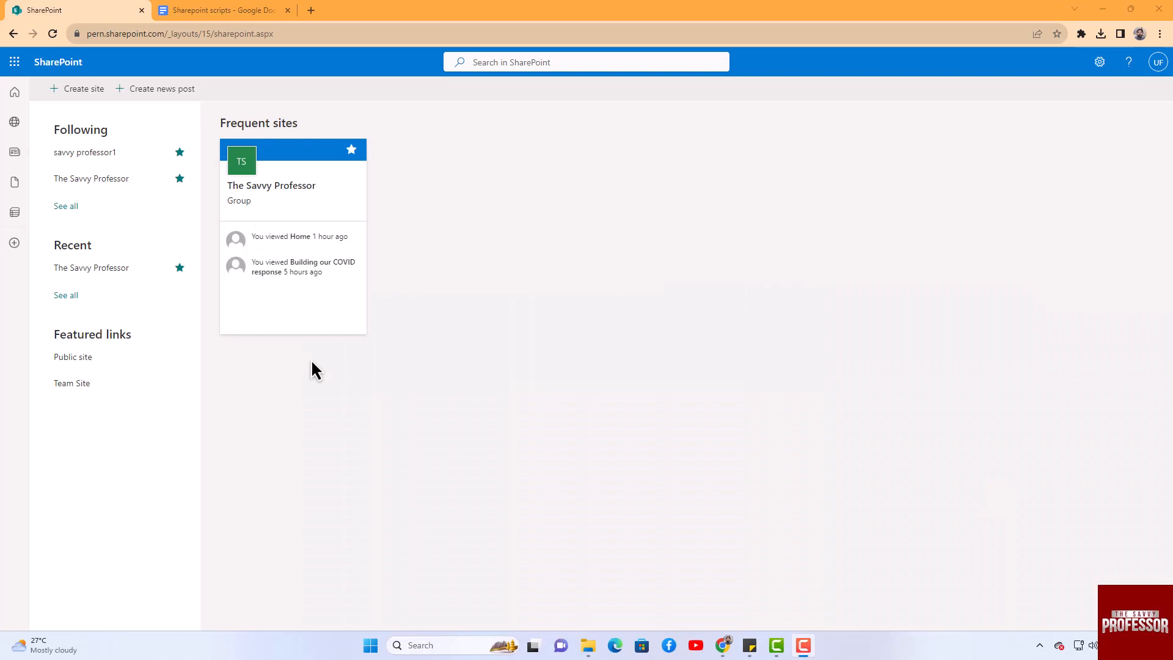
pyautogui.moveTo(314, 353)
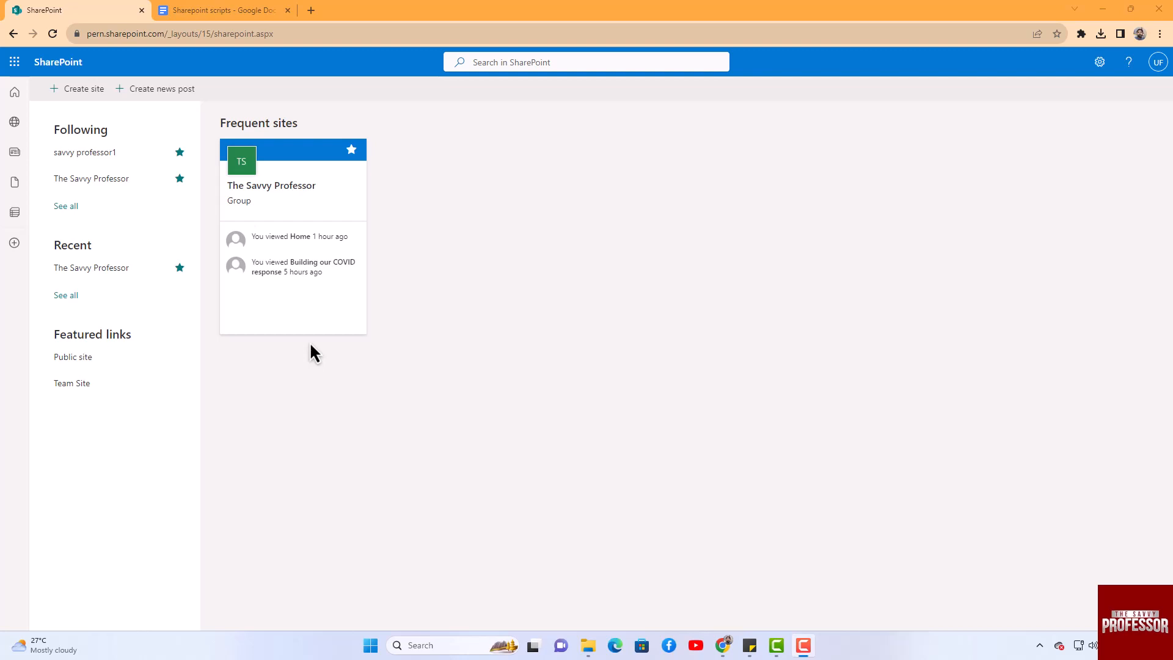
pyautogui.moveTo(292, 227)
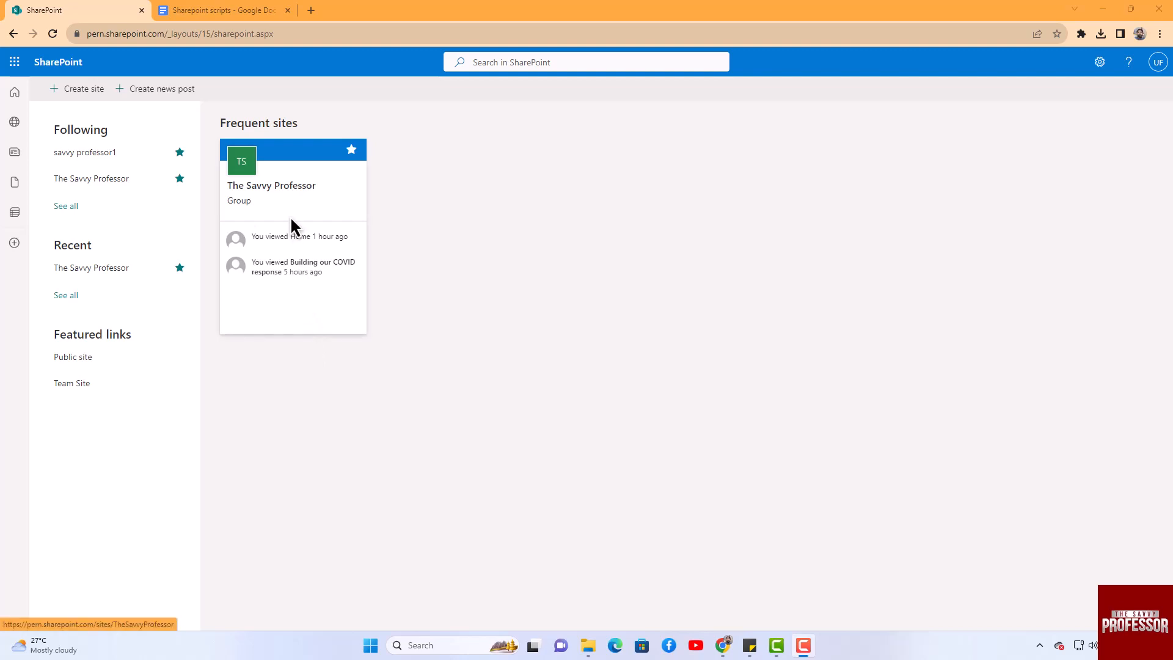
# Open The Savvy Professor site and go to its Site contents page
pyautogui.click(270, 184)
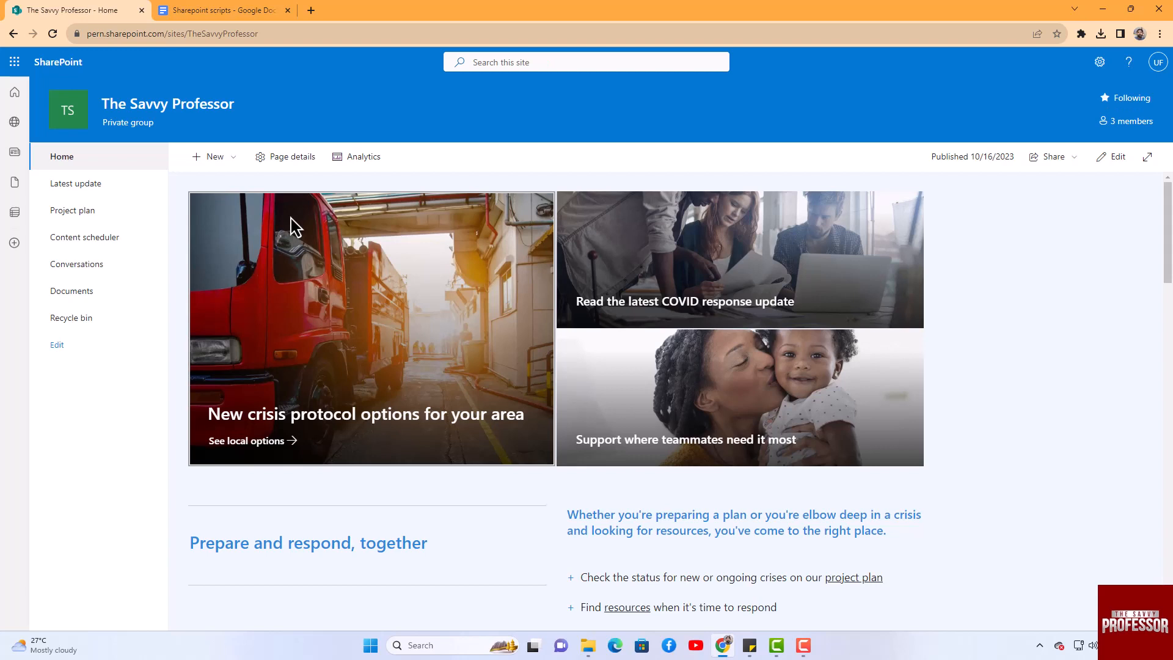
pyautogui.moveTo(1100, 61)
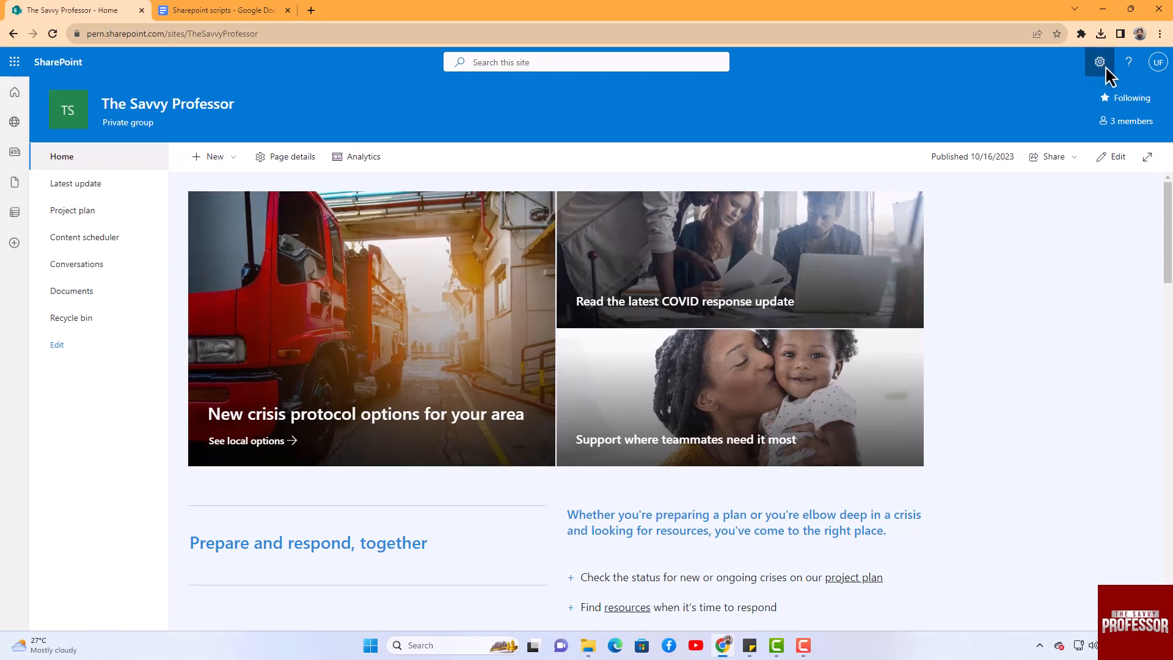
pyautogui.click(1100, 61)
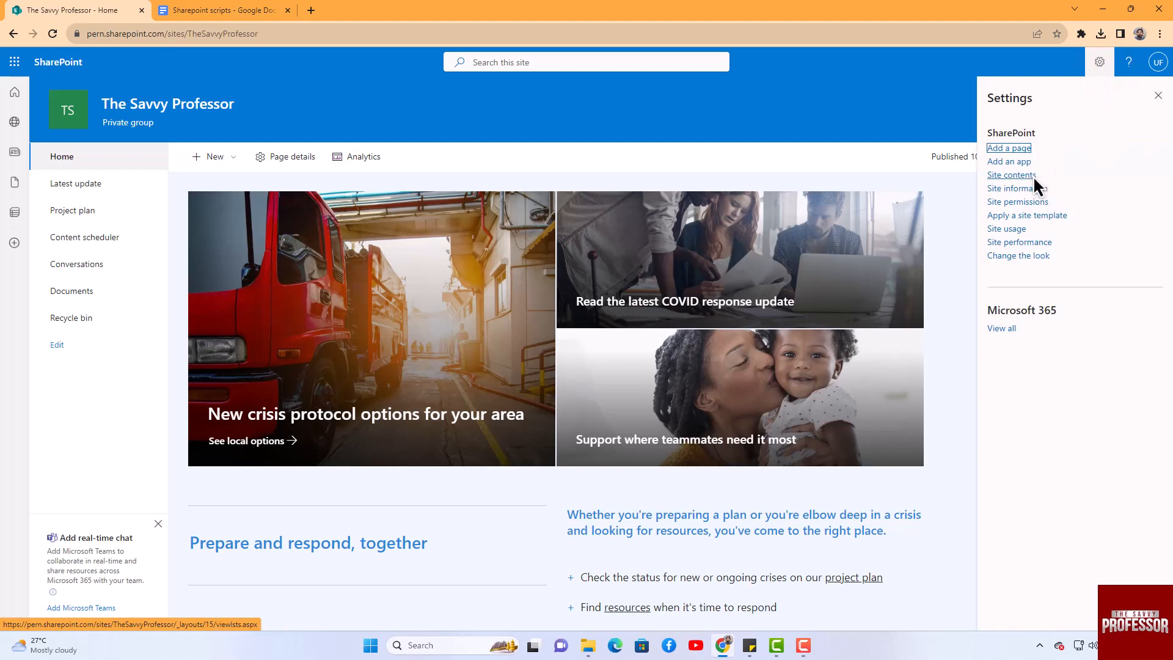
pyautogui.click(1010, 176)
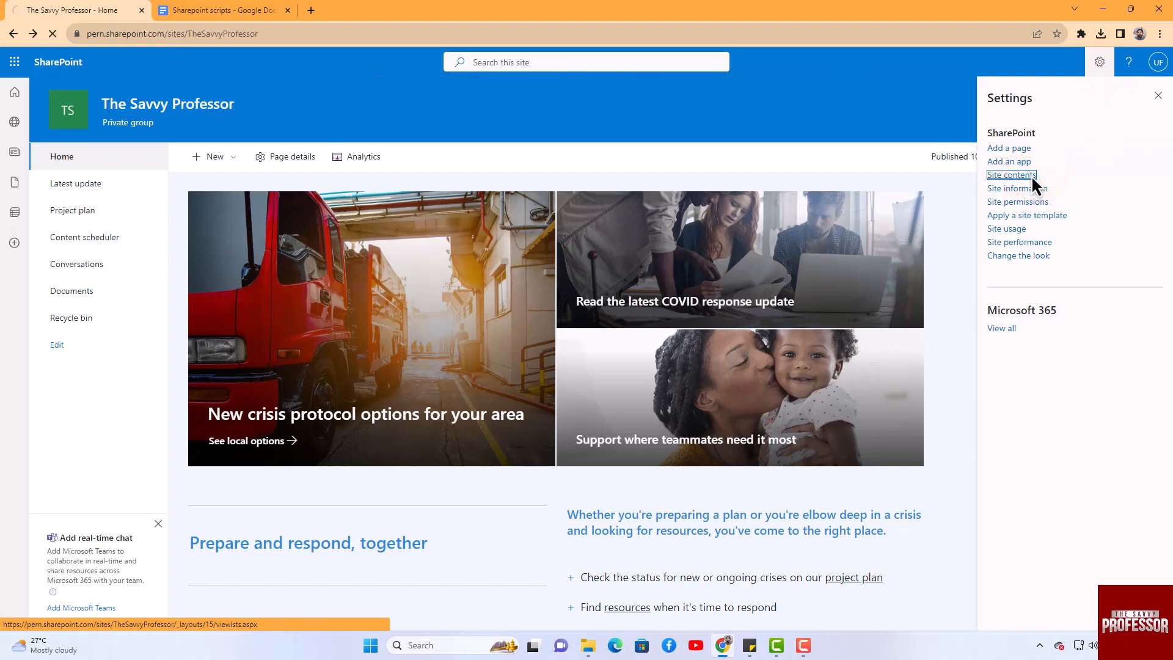
# From Site contents, start a new subsite via the New menu
pyautogui.click(1011, 174)
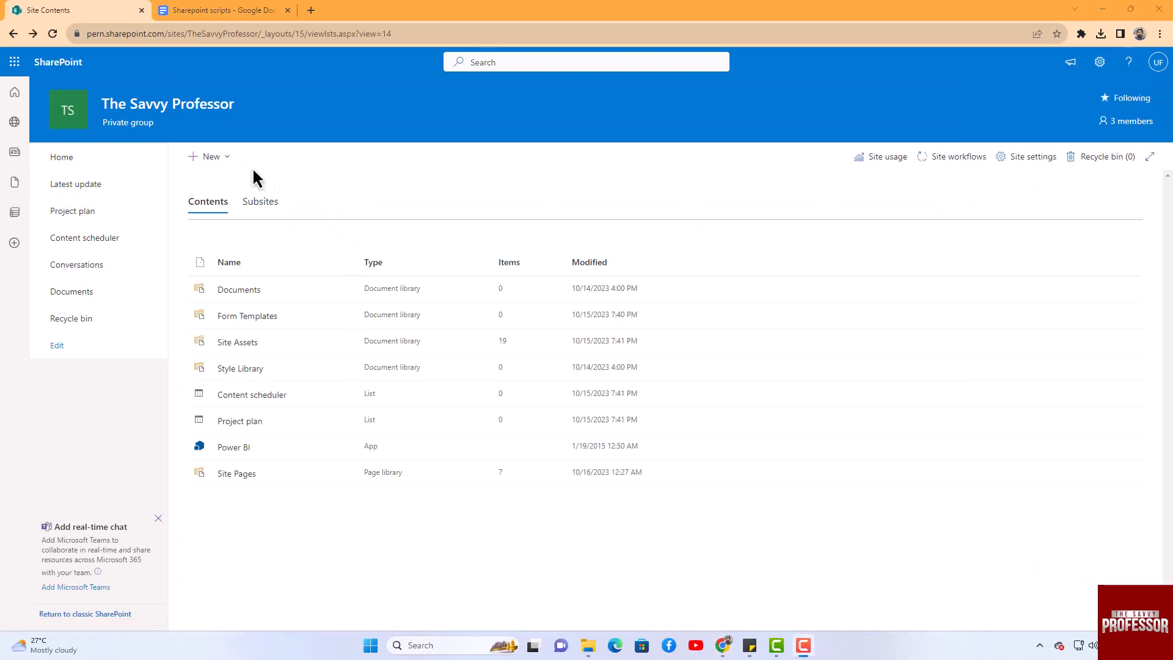
pyautogui.click(209, 156)
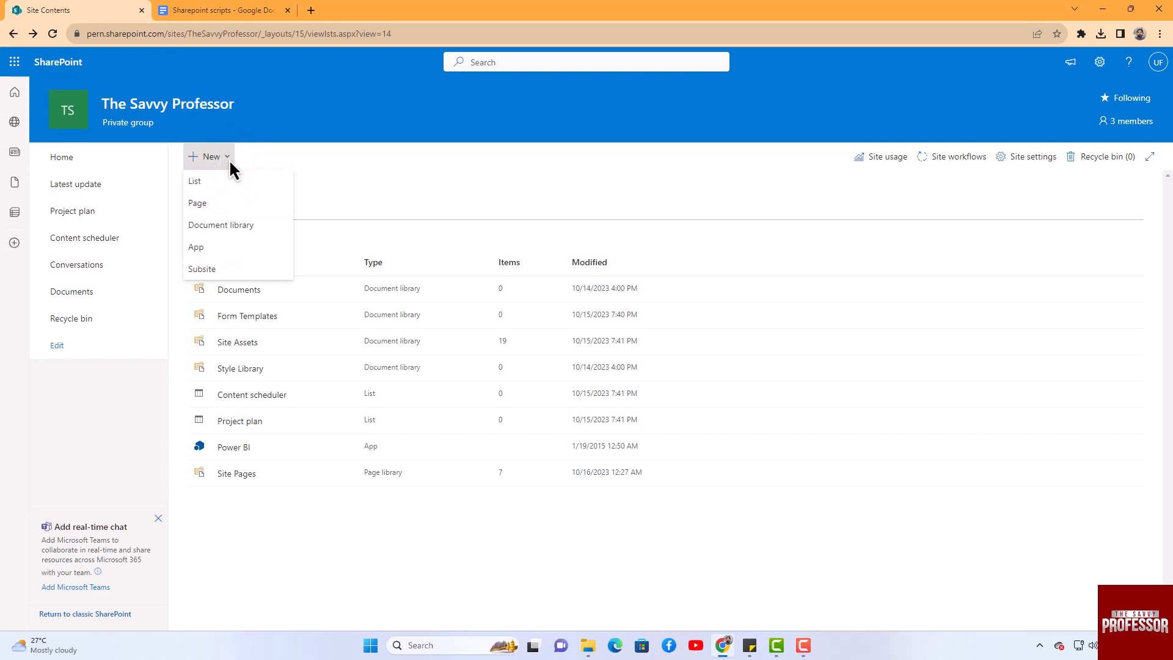
pyautogui.click(202, 269)
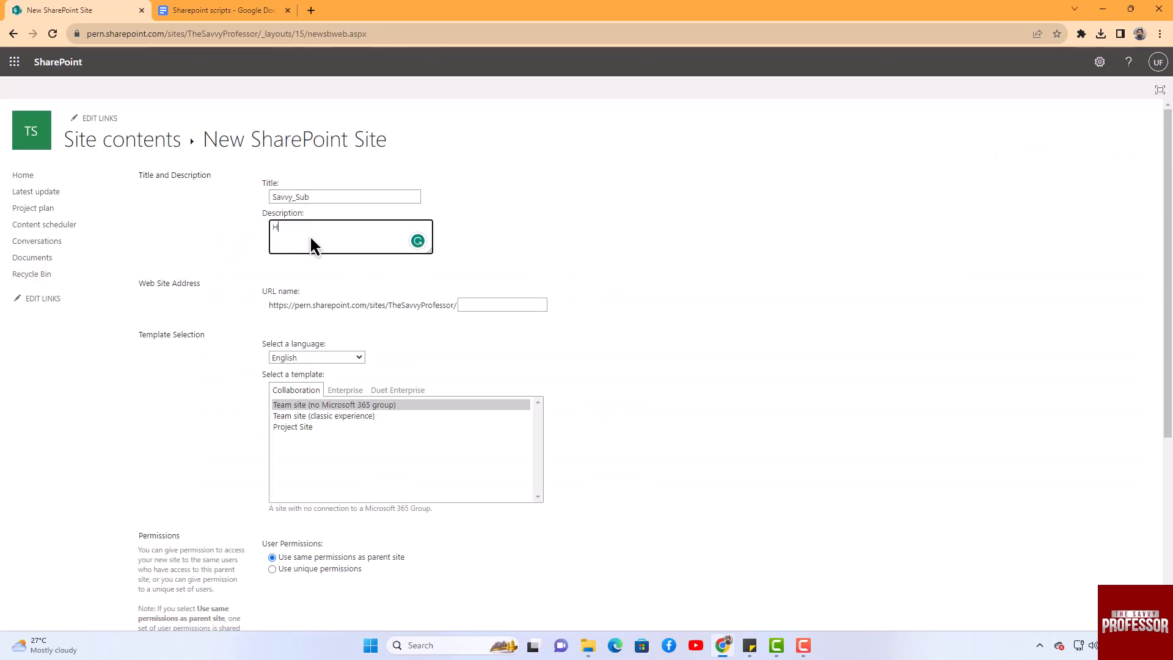
# Enter 'savvy' in the subsite form, scroll down, and create the subsite
pyautogui.write('savvys')
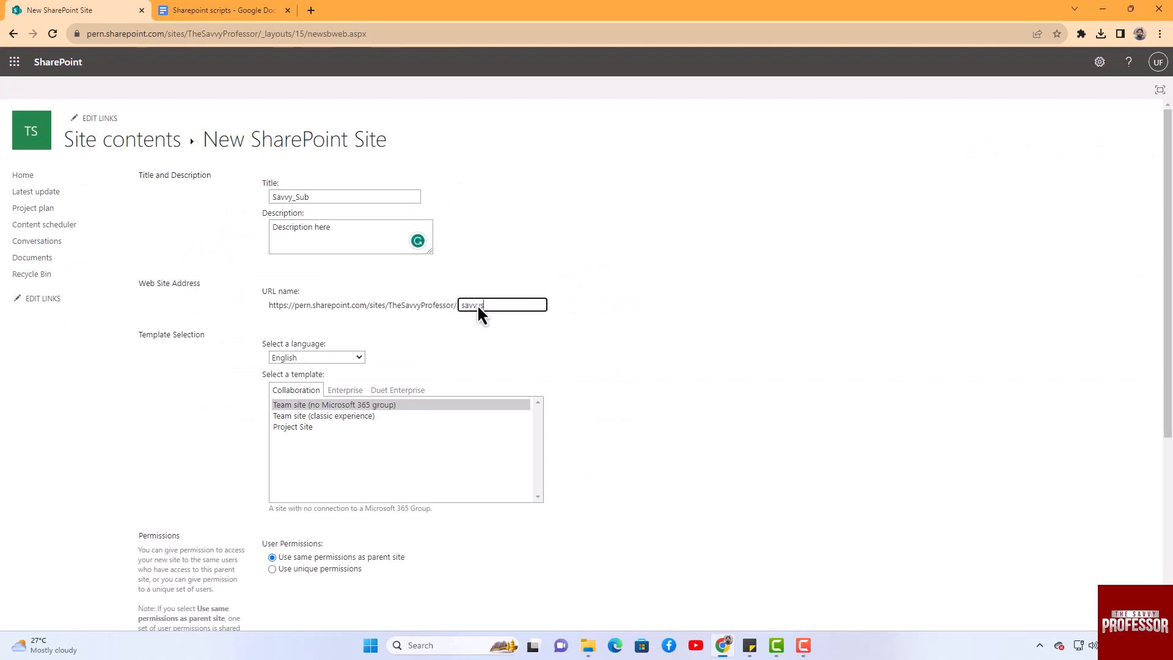
pyautogui.scroll(-3)
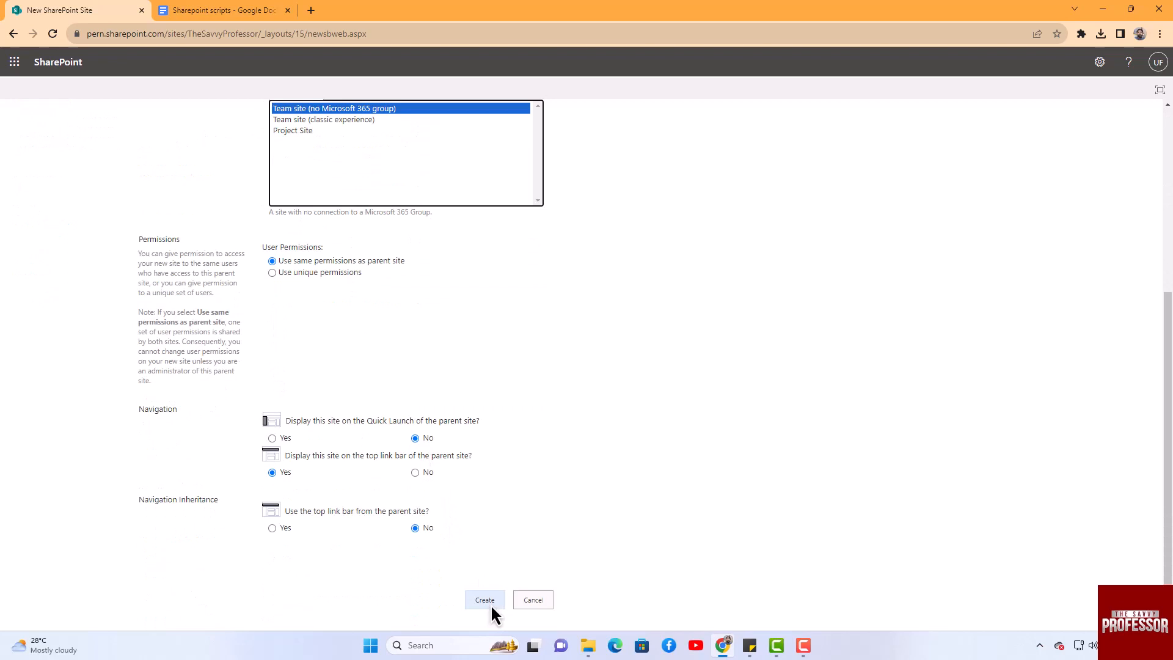
pyautogui.click(483, 599)
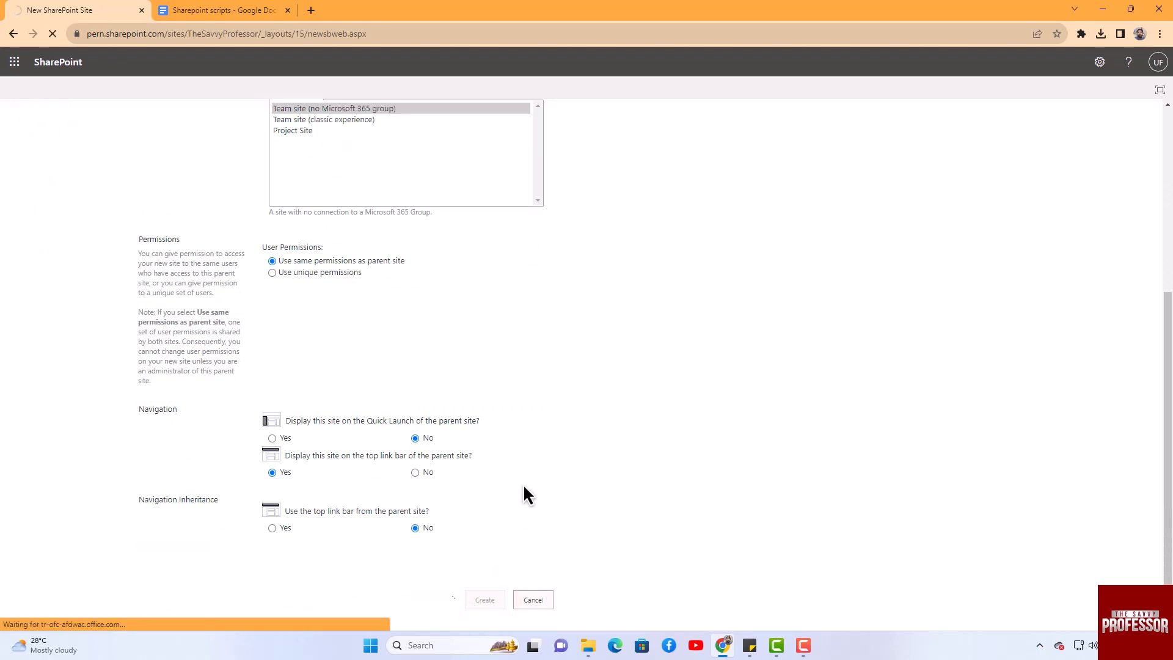
pyautogui.click(484, 600)
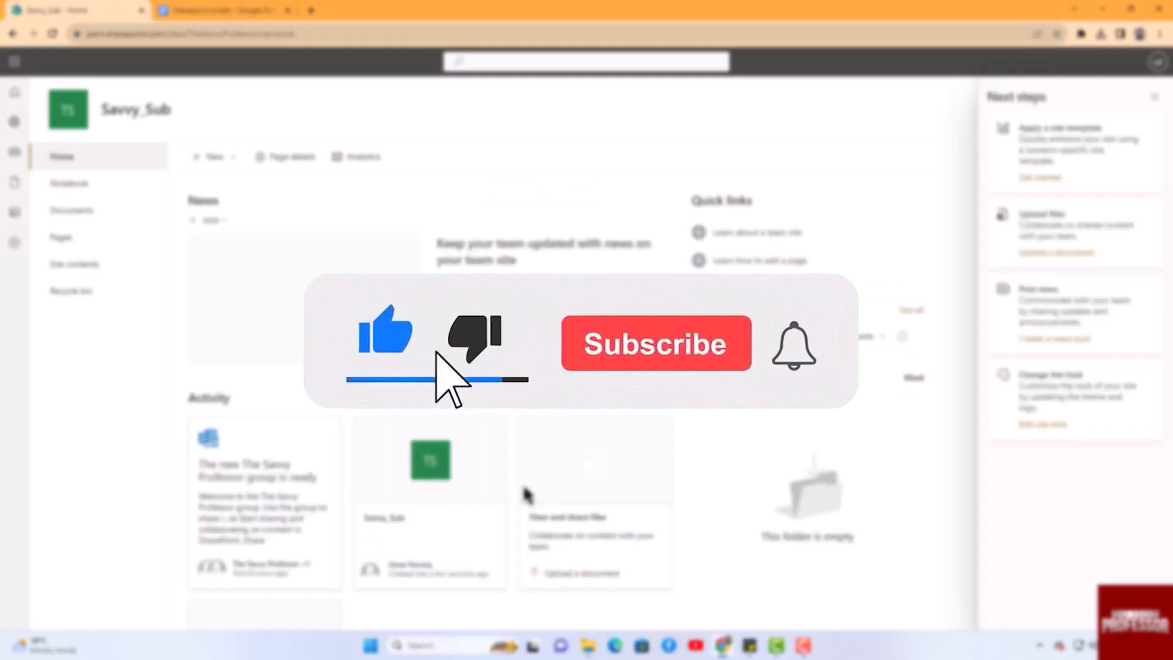
# Click on the newly loaded Savvy_Sub home page
pyautogui.click(656, 343)
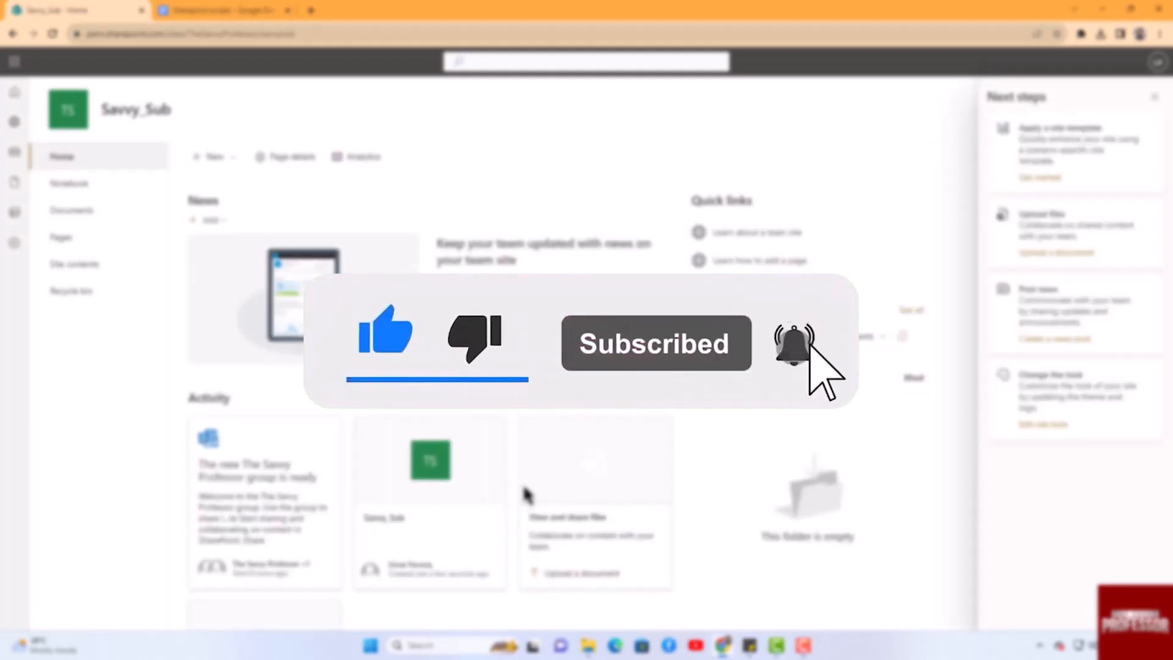